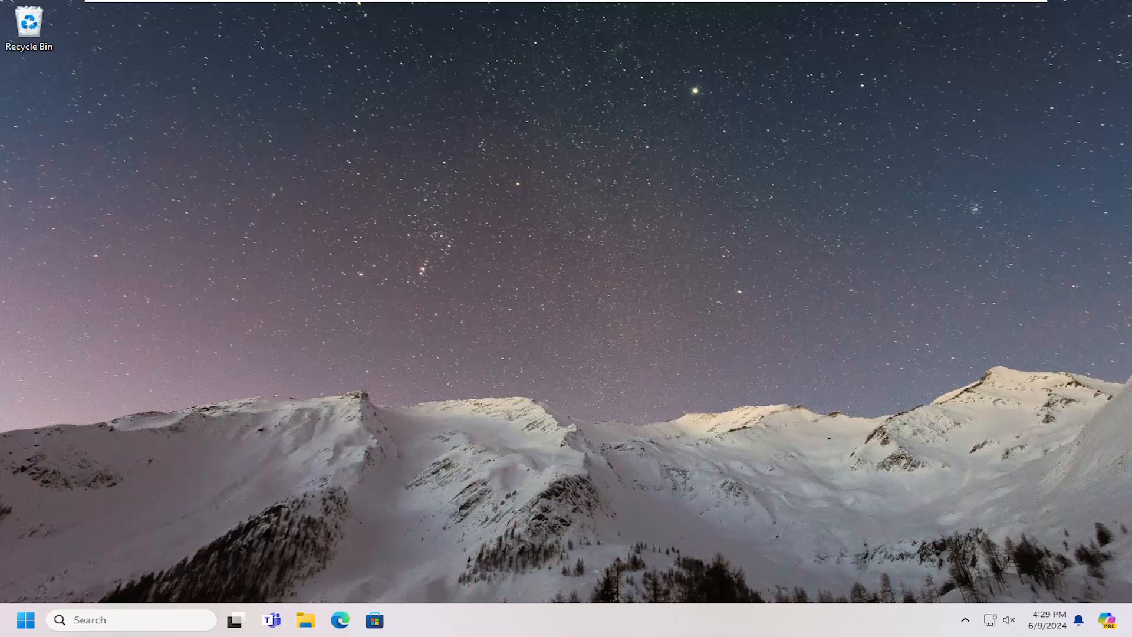
pyautogui.moveTo(393, 357)
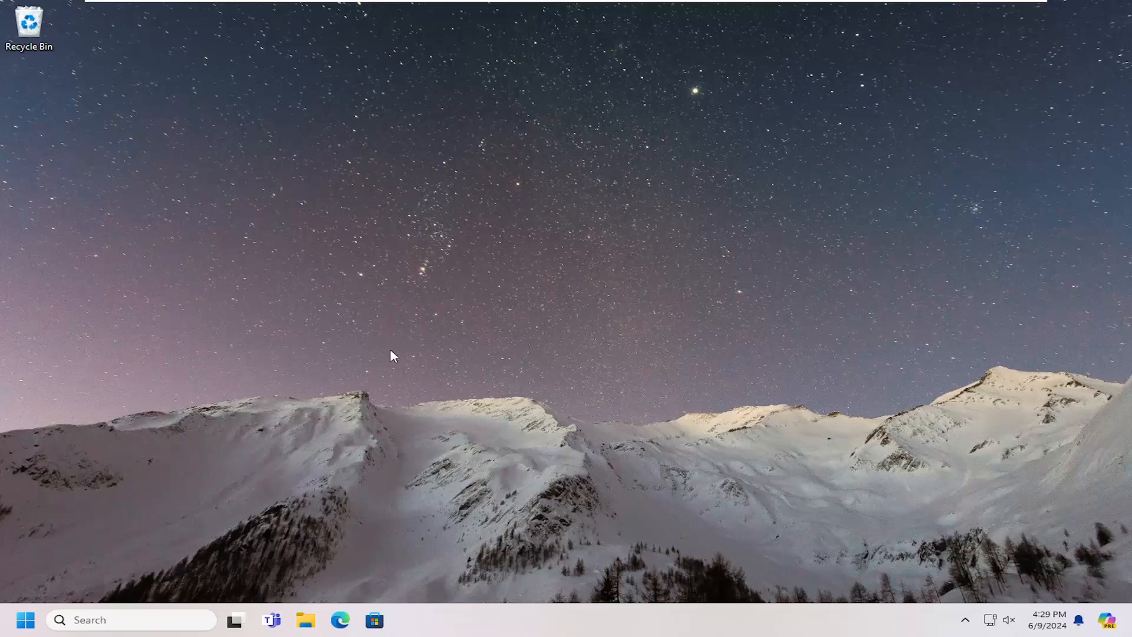
pyautogui.moveTo(35, 616)
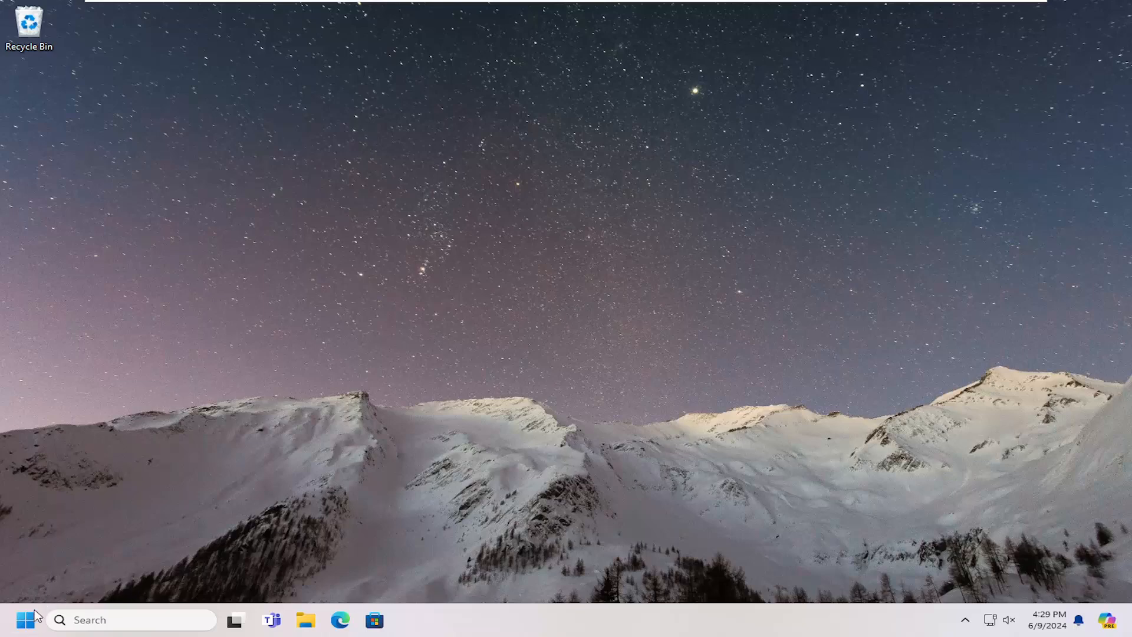
# Search from Start with 'con' and reach the Settings Bluetooth & devices page
pyautogui.write('con')
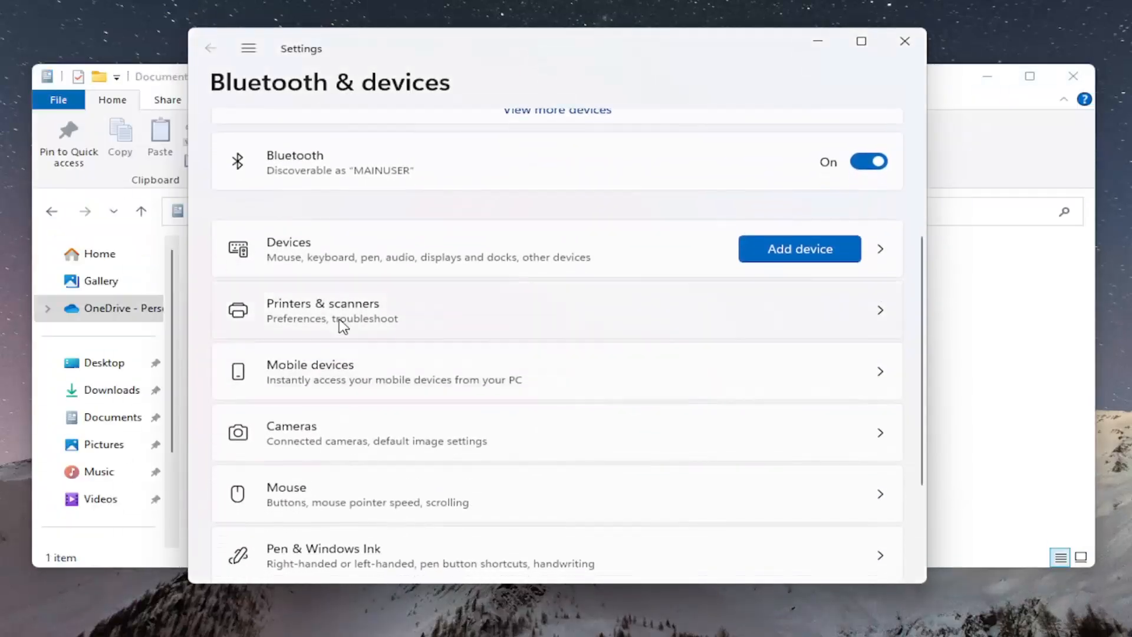
# Open the EPSON L3110 Series printing preferences on the More Options tab
pyautogui.click(323, 311)
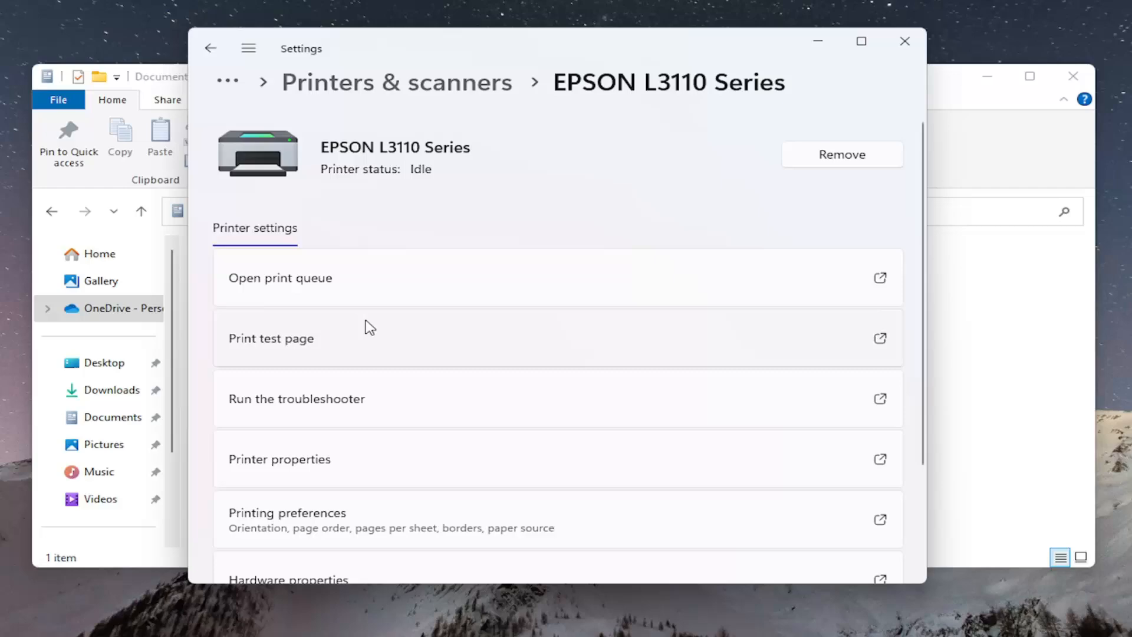
pyautogui.scroll(-3)
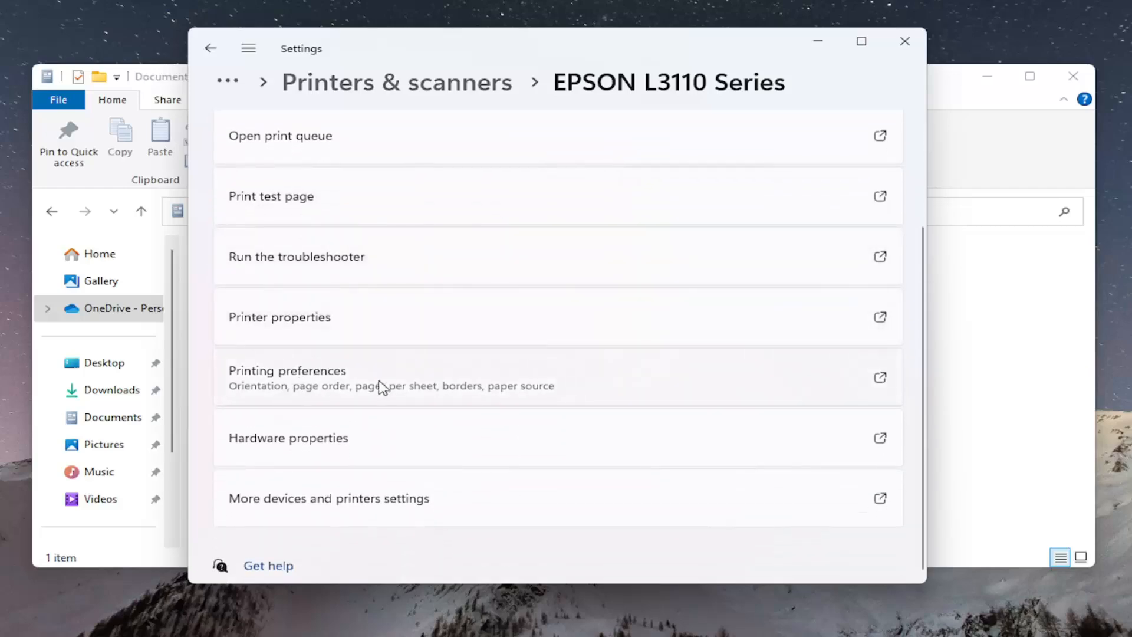
pyautogui.click(286, 370)
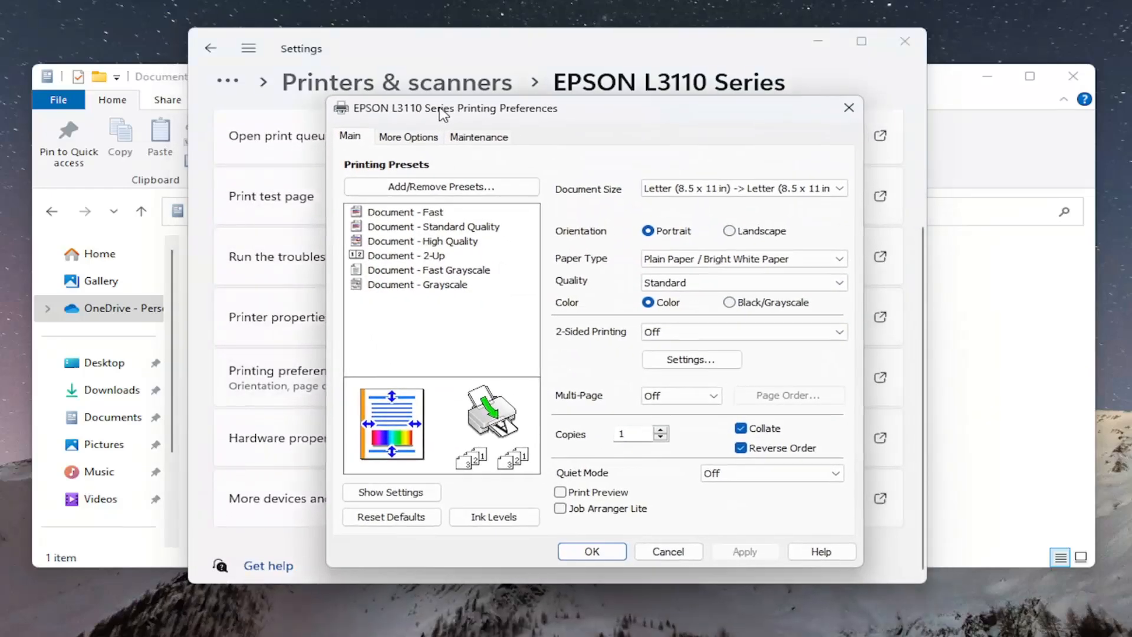
pyautogui.click(408, 137)
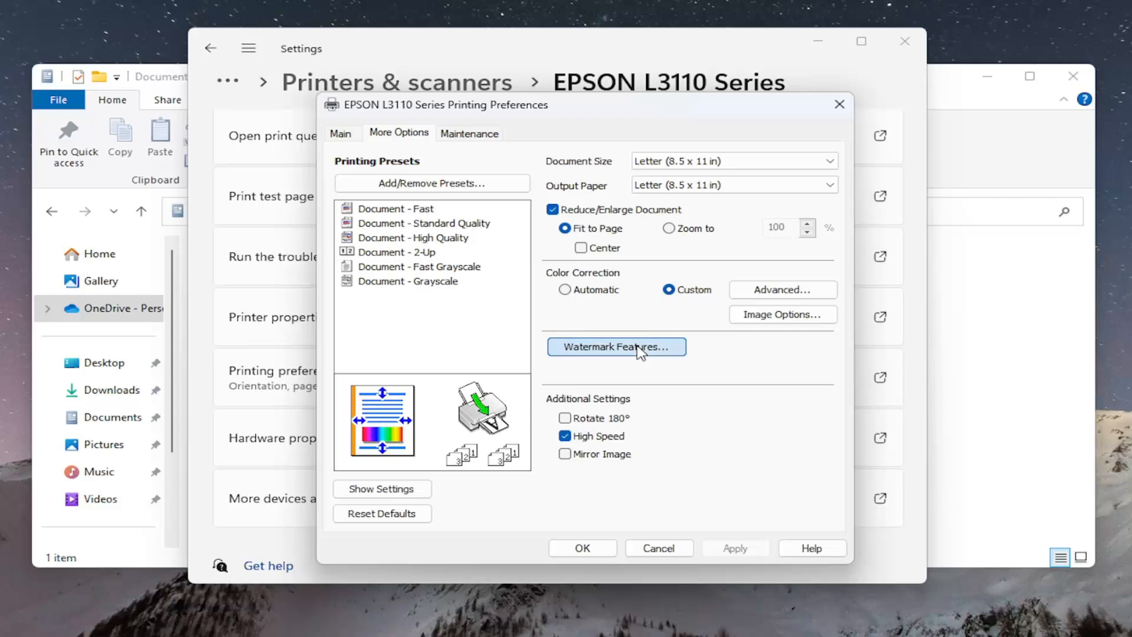
# Choose the Confidential preset watermark and bring up the user-defined watermark manager
pyautogui.click(615, 347)
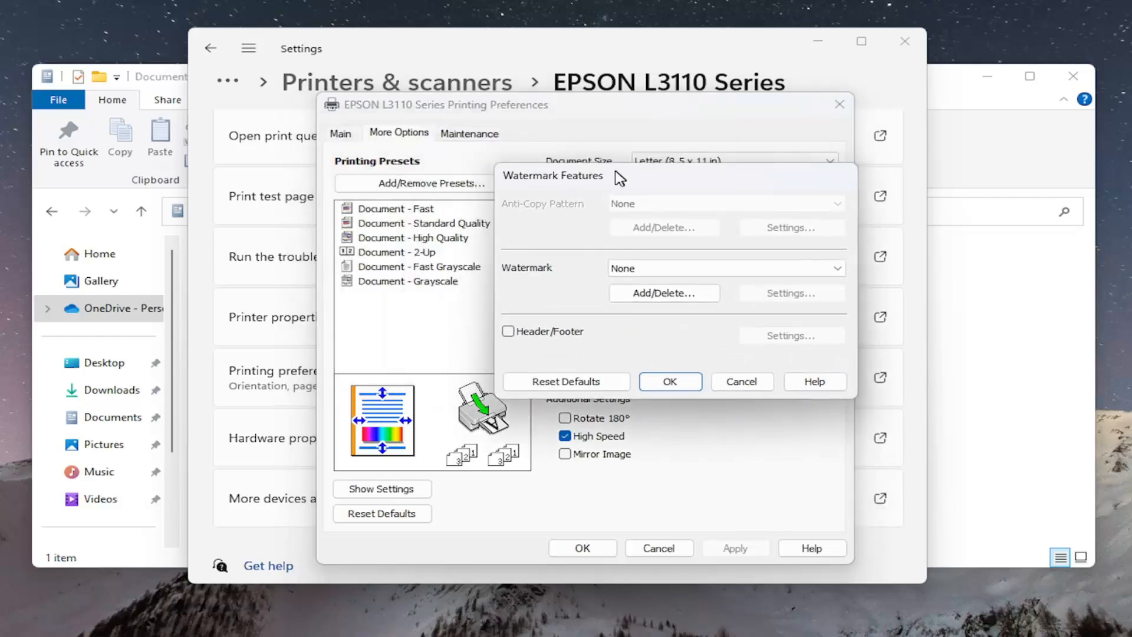
pyautogui.click(834, 267)
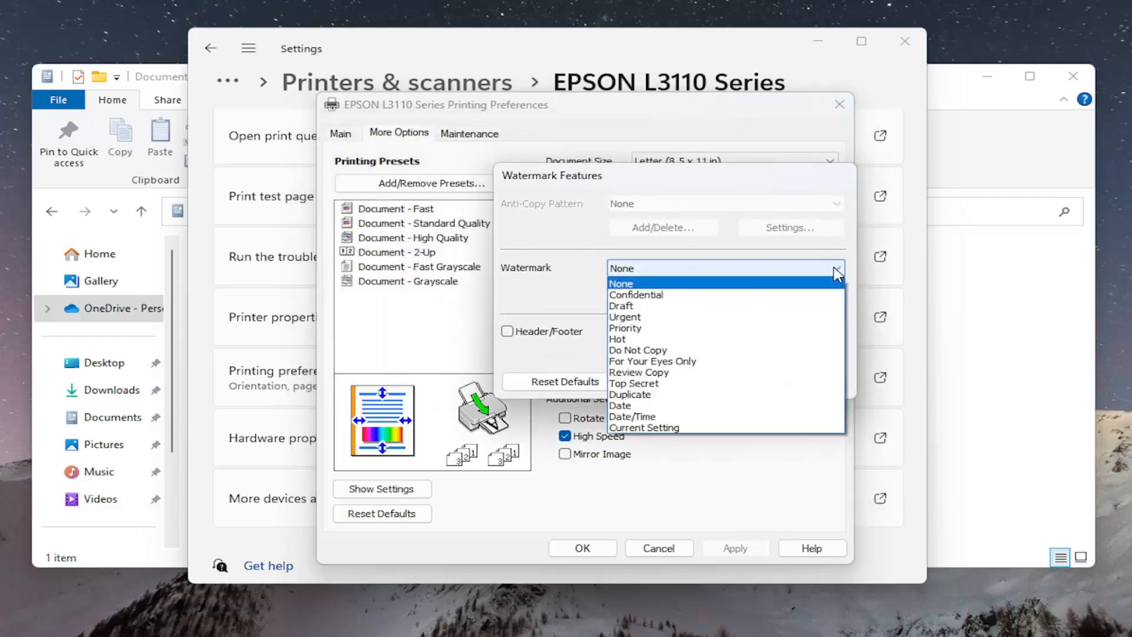
pyautogui.click(634, 295)
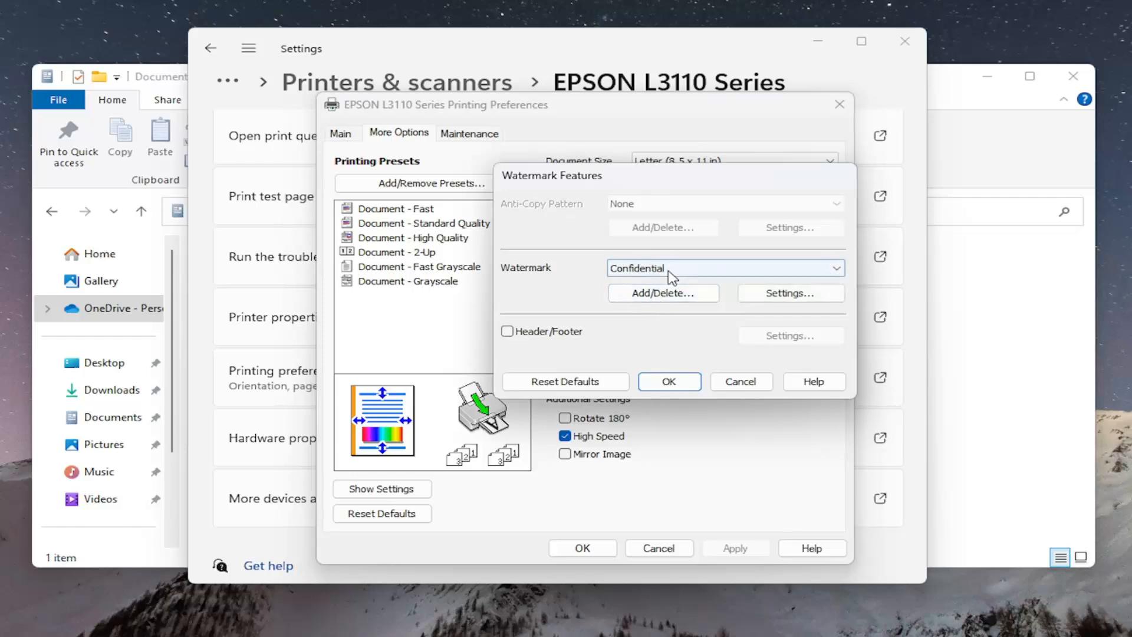
pyautogui.click(836, 268)
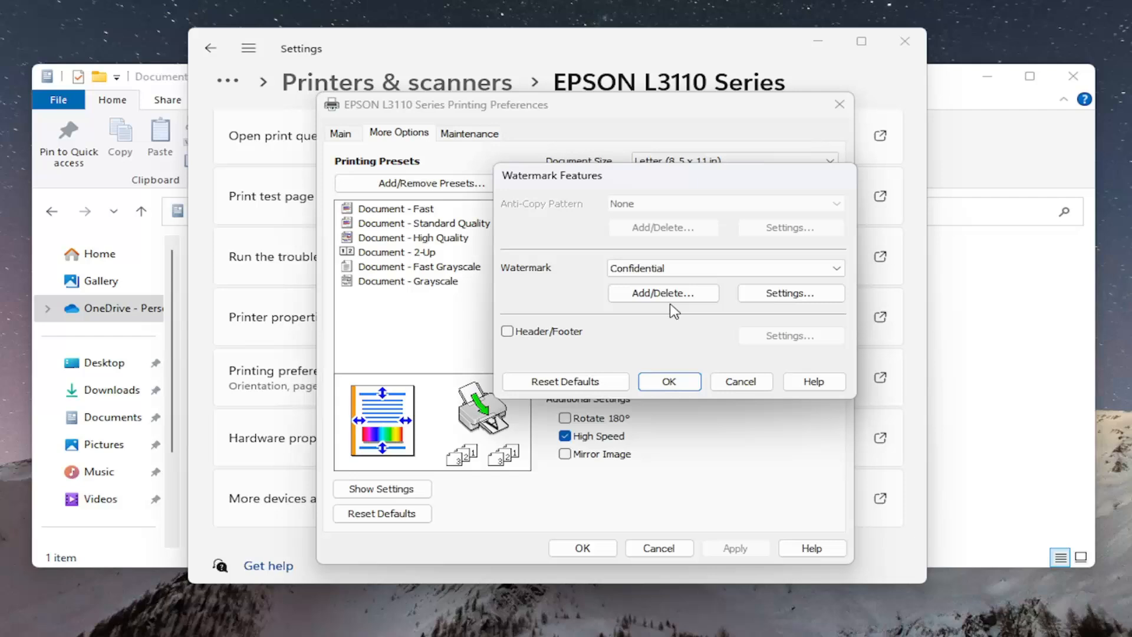
pyautogui.click(662, 292)
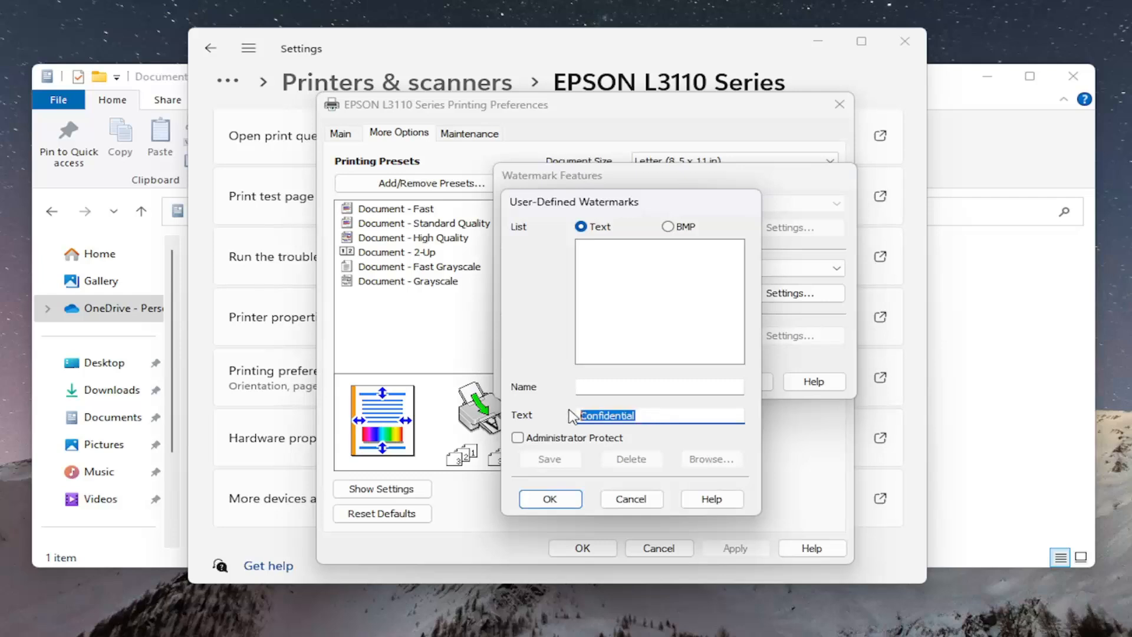
# Save a text watermark named 'Custom Watermark' and select it as the watermark
pyautogui.write('Custom Watermark')
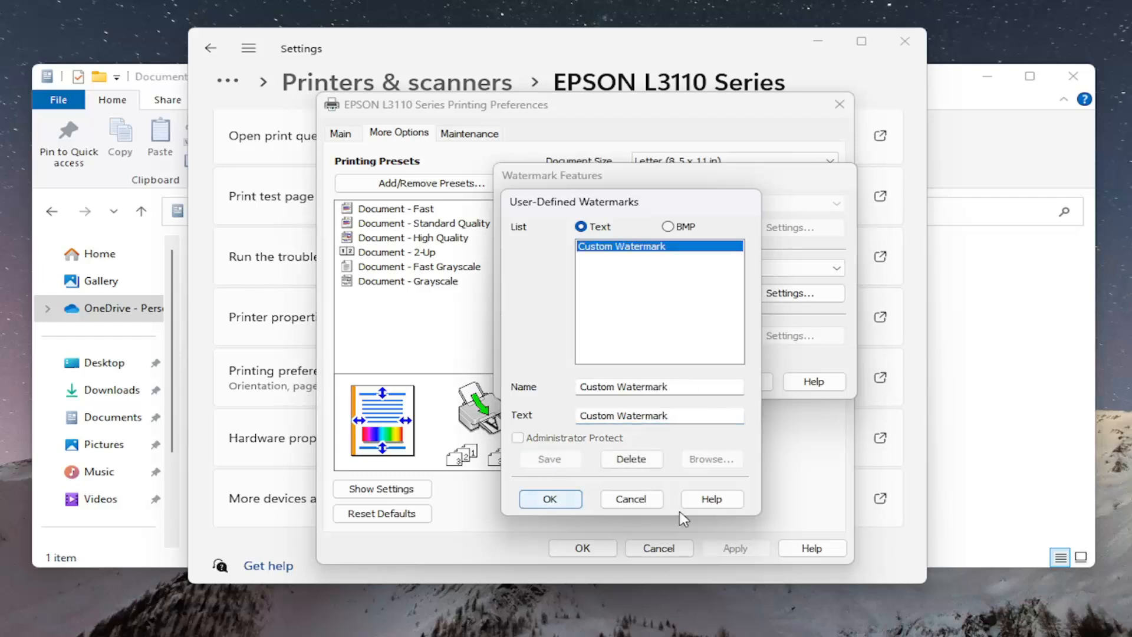
pyautogui.click(550, 499)
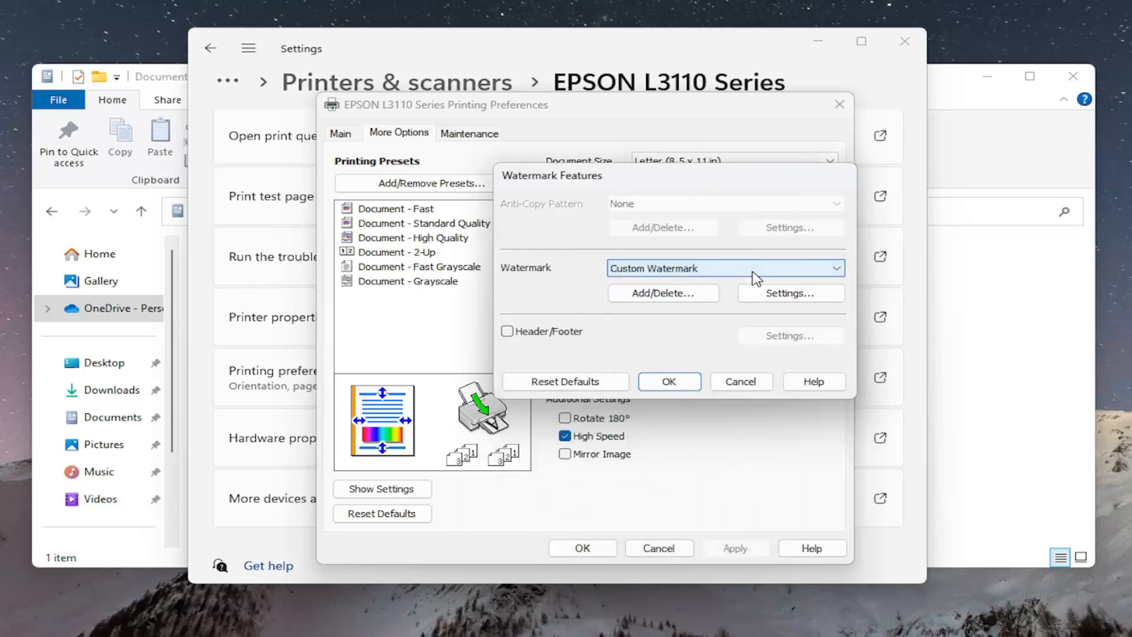
pyautogui.click(791, 292)
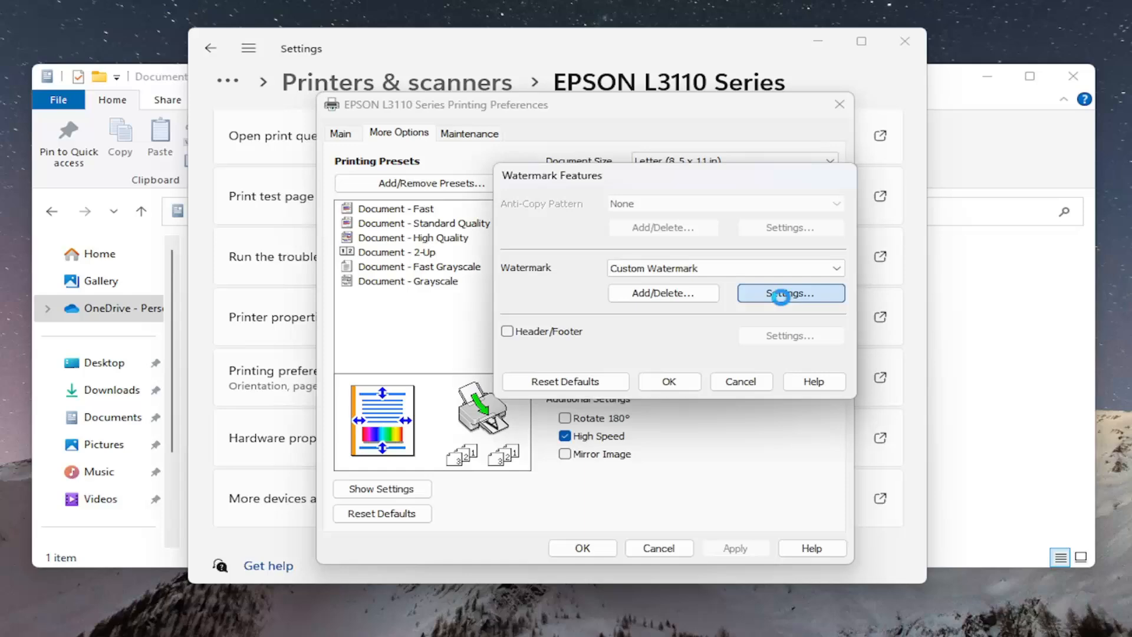
# Set Custom Watermark to red, density 70, X position 4 and angle -37 degrees
pyautogui.click(789, 293)
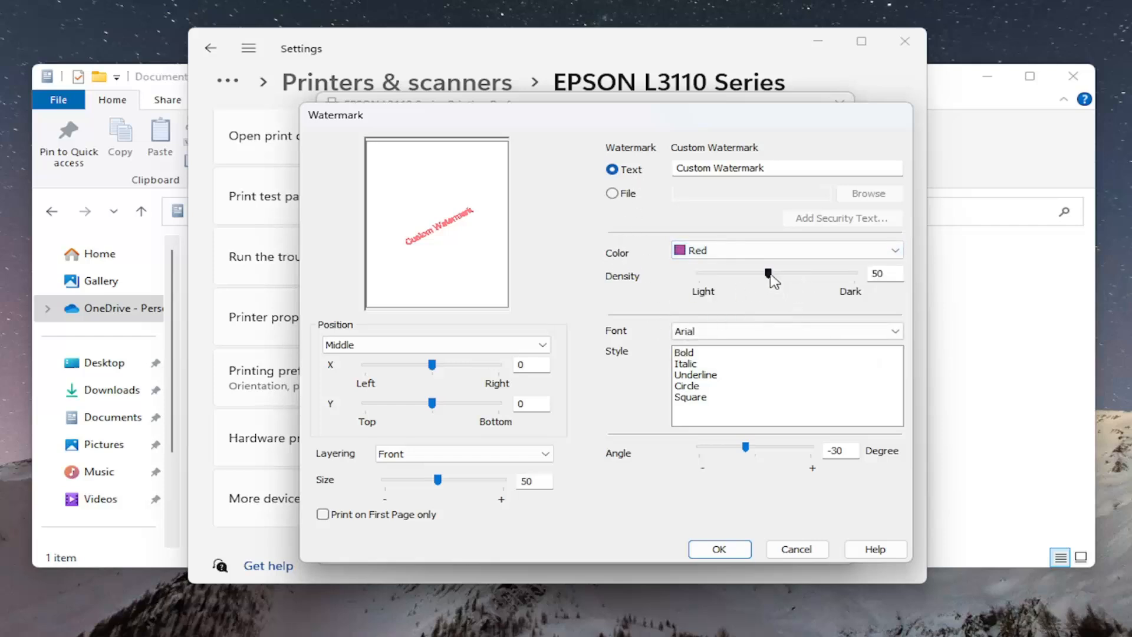
pyautogui.moveTo(768, 273); pyautogui.dragTo(801, 273)
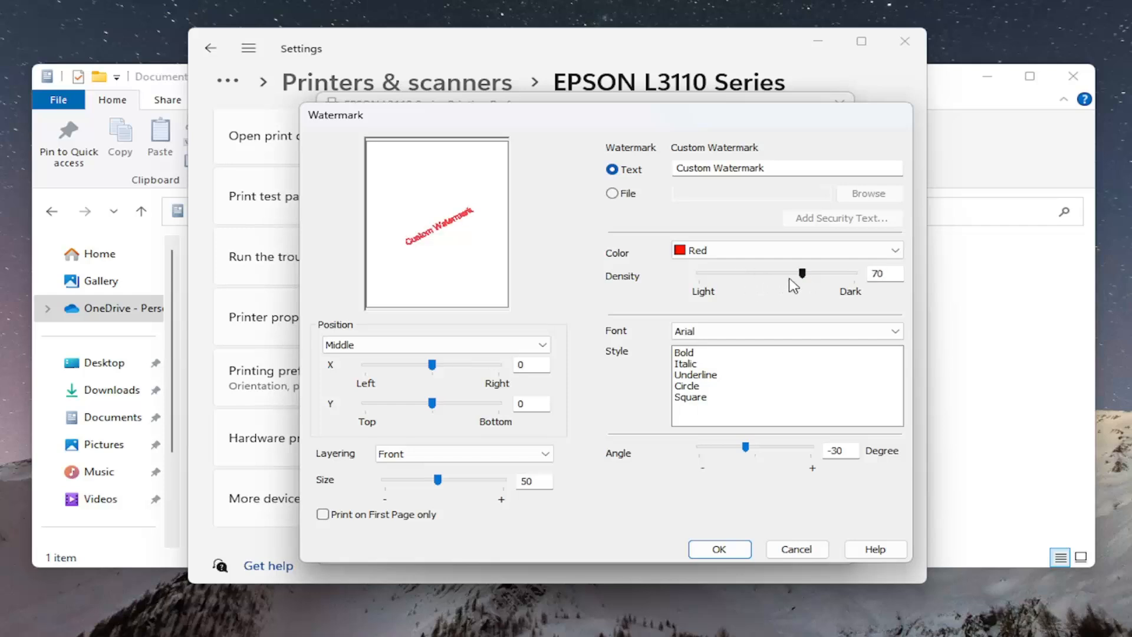
pyautogui.moveTo(434, 363); pyautogui.dragTo(463, 364)
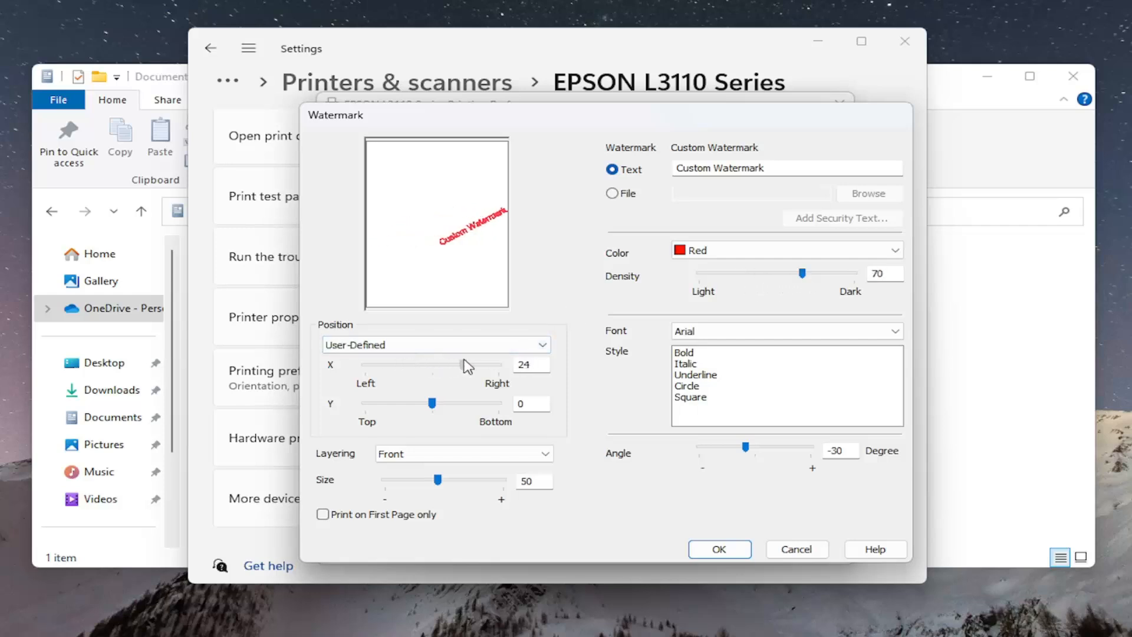
pyautogui.moveTo(484, 367); pyautogui.dragTo(437, 366)
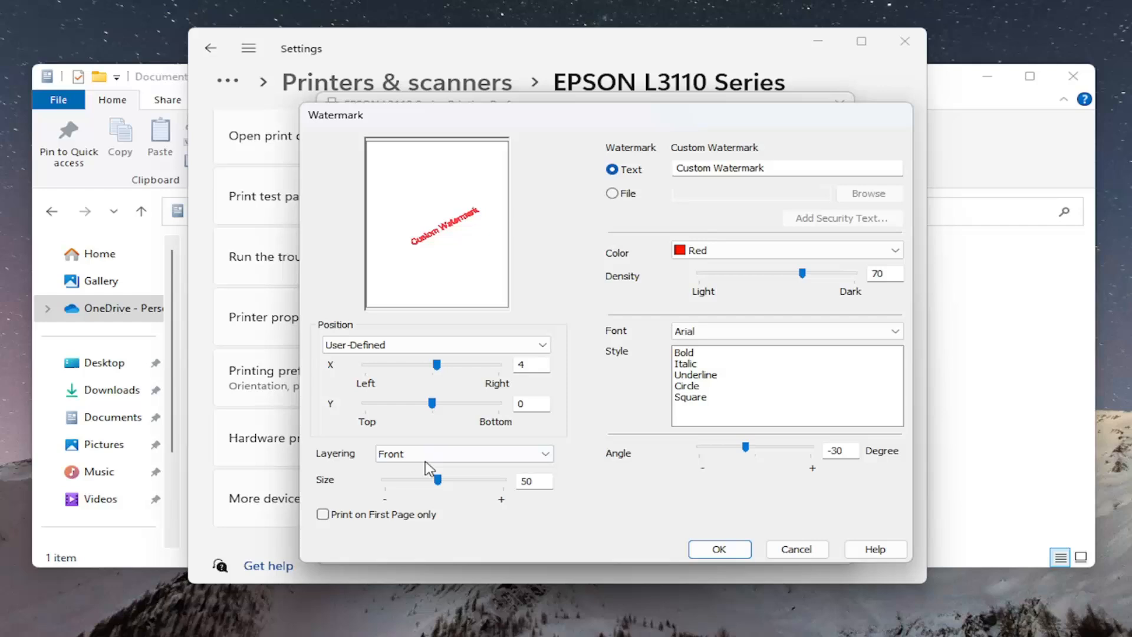
pyautogui.click(463, 454)
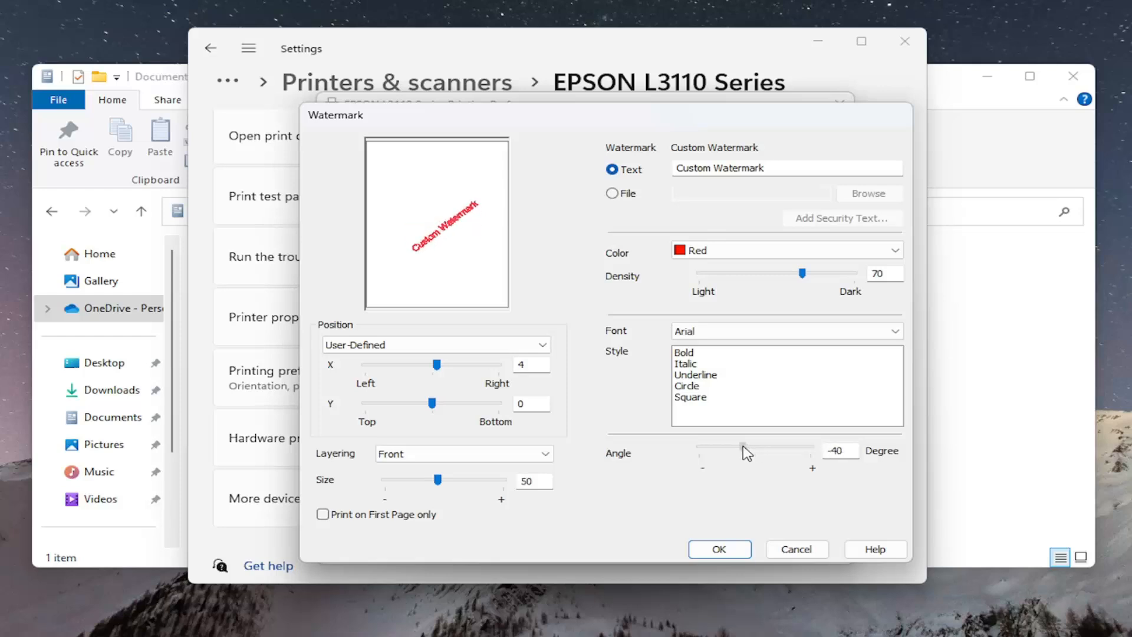
pyautogui.moveTo(744, 451); pyautogui.dragTo(759, 450)
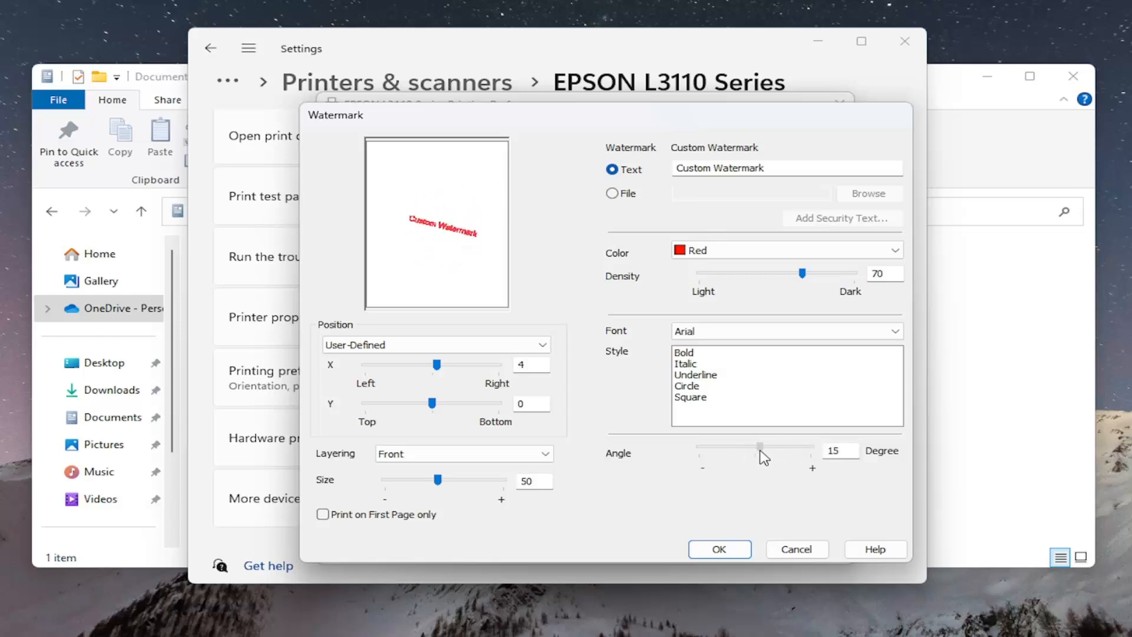
pyautogui.moveTo(759, 447); pyautogui.dragTo(745, 447)
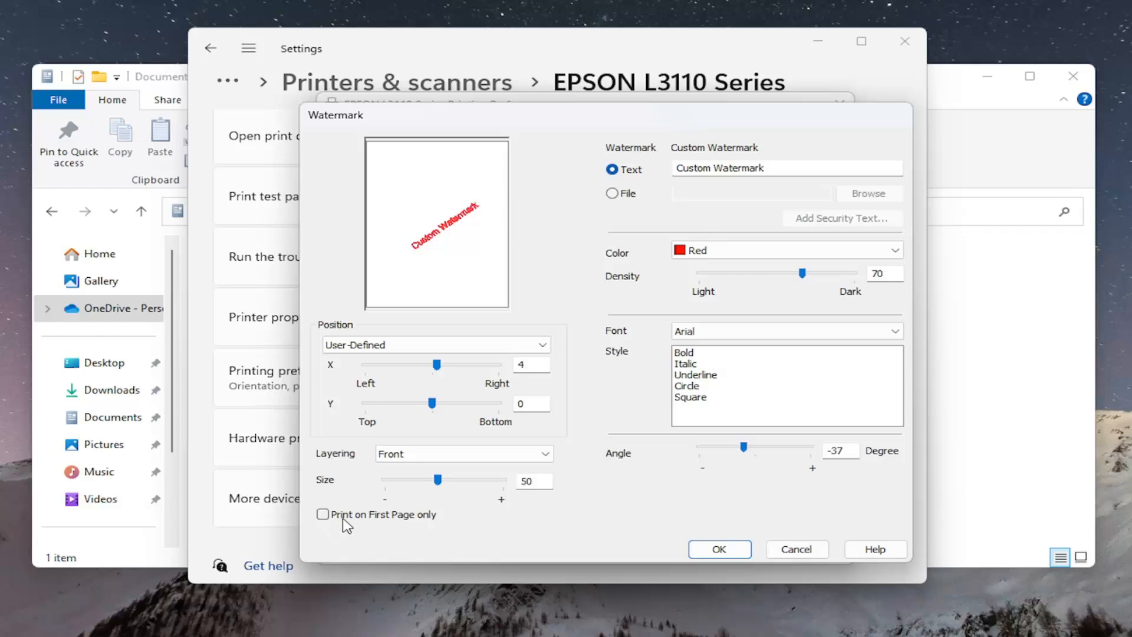
pyautogui.moveTo(610, 544)
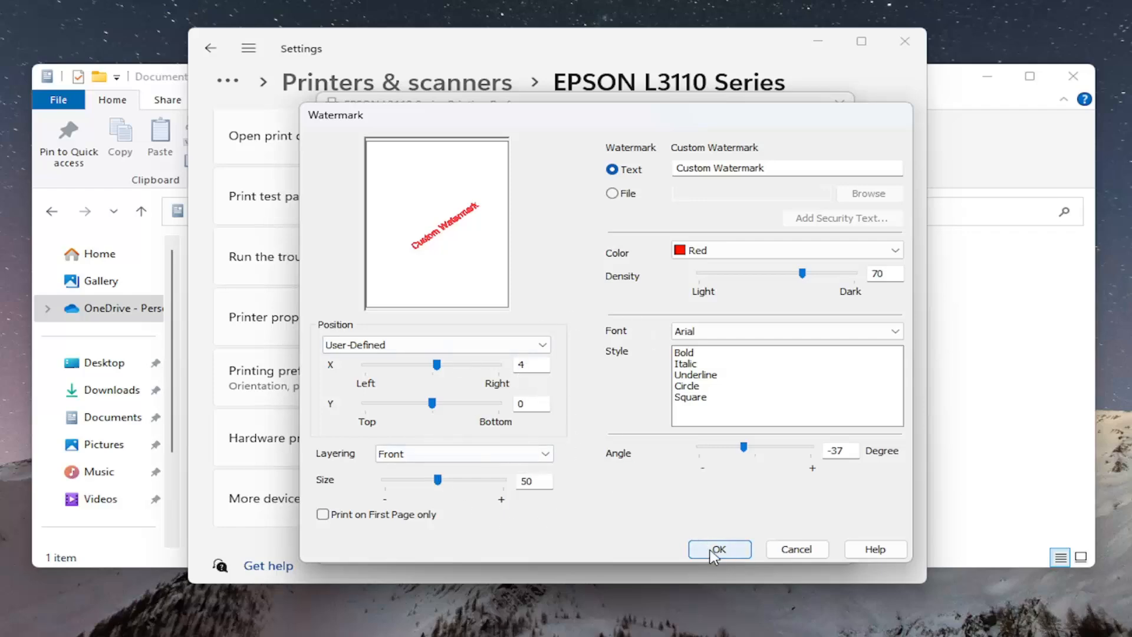
# Confirm the Watermark, Watermark Features and Printing Preferences dialogs to apply the watermark
pyautogui.click(718, 549)
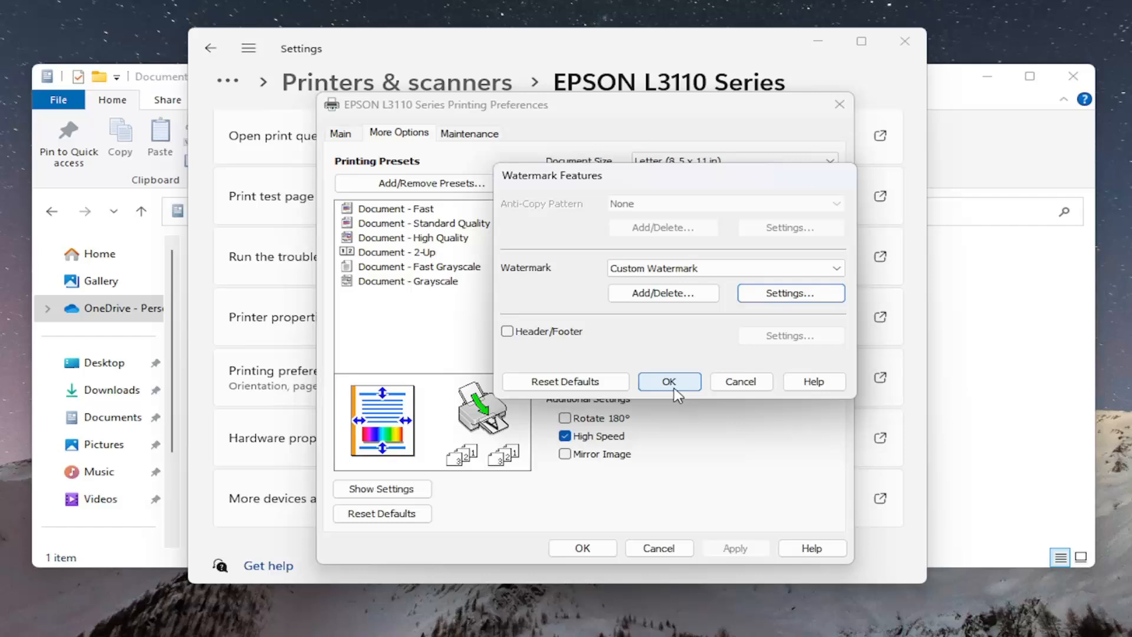
pyautogui.click(668, 381)
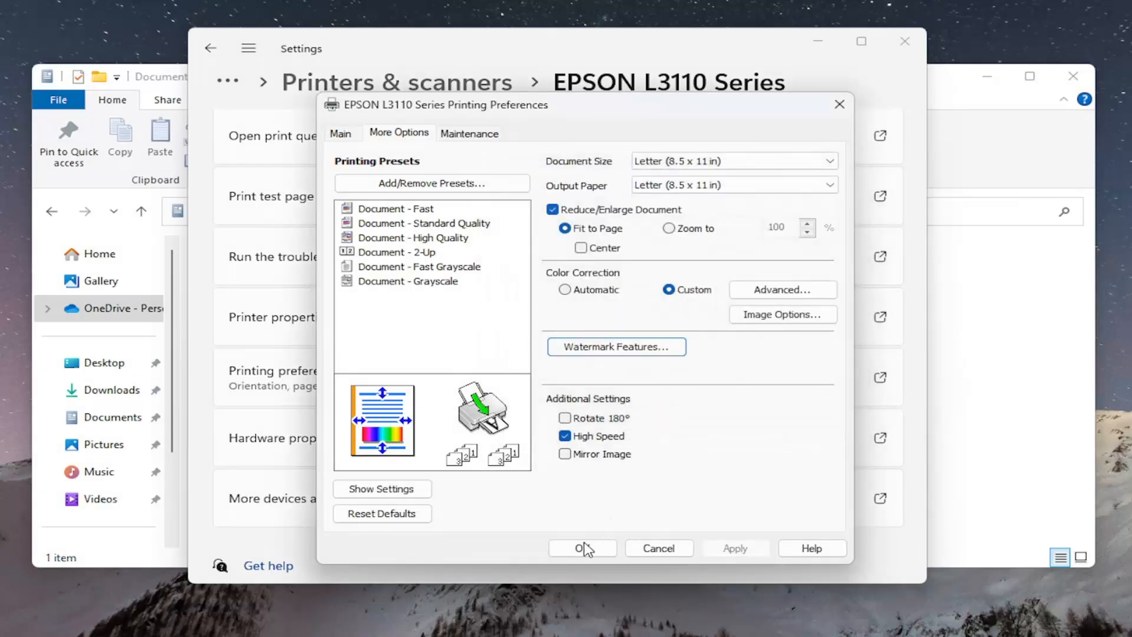
pyautogui.click(582, 548)
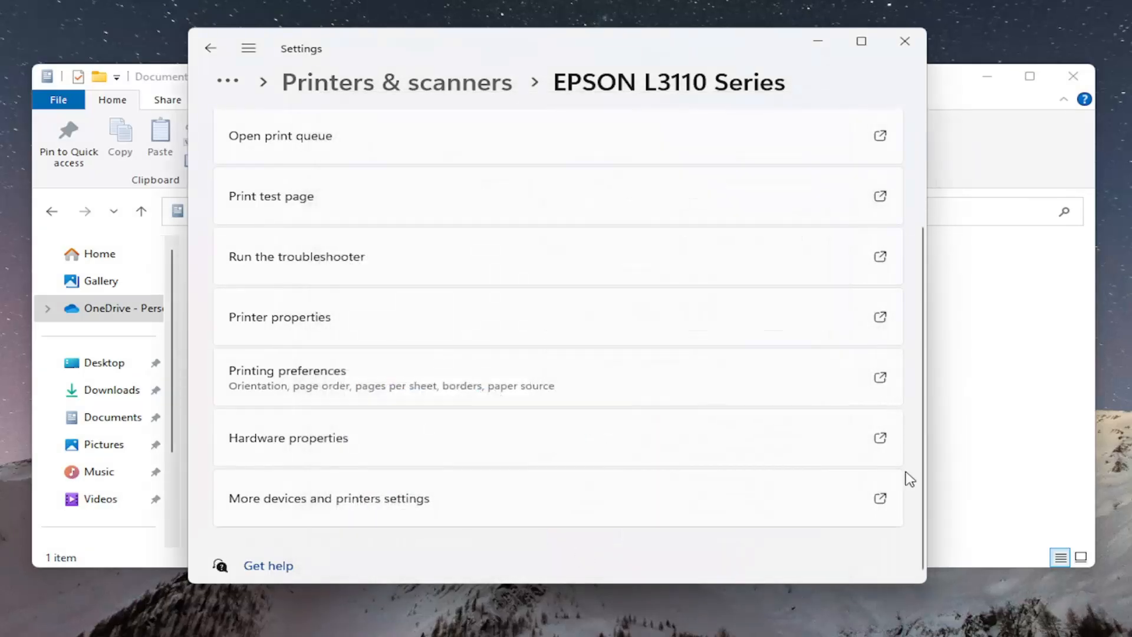